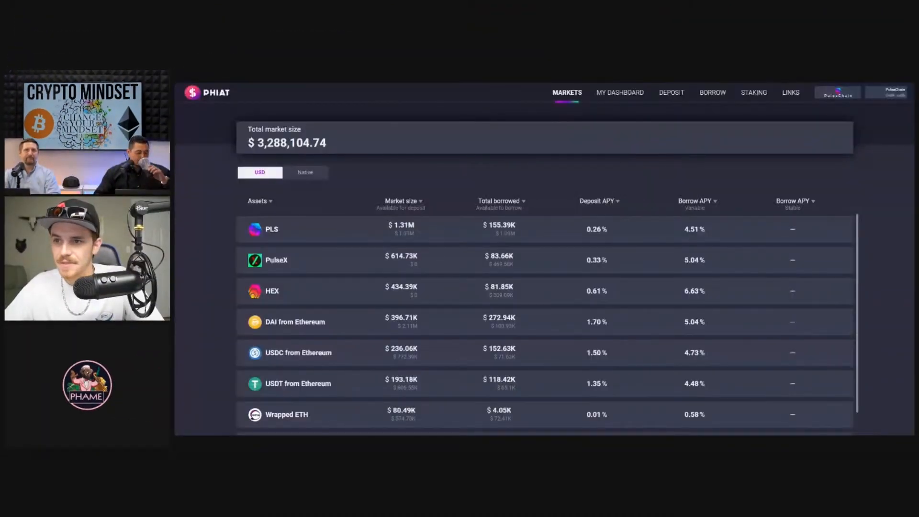
- Scroll through the markets table, then switch to My Dashboard showing PLS/WDAI deposits and HEX/WUSDC borrows
{"action": "scroll", "scroll_direction": "down", "scroll_amount": 3}
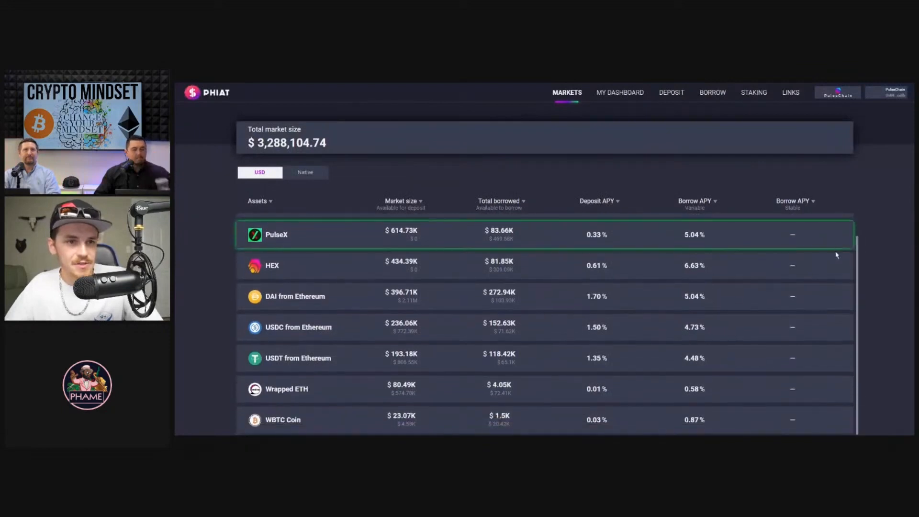
{"action": "scroll", "scroll_direction": "up", "scroll_amount": 3}
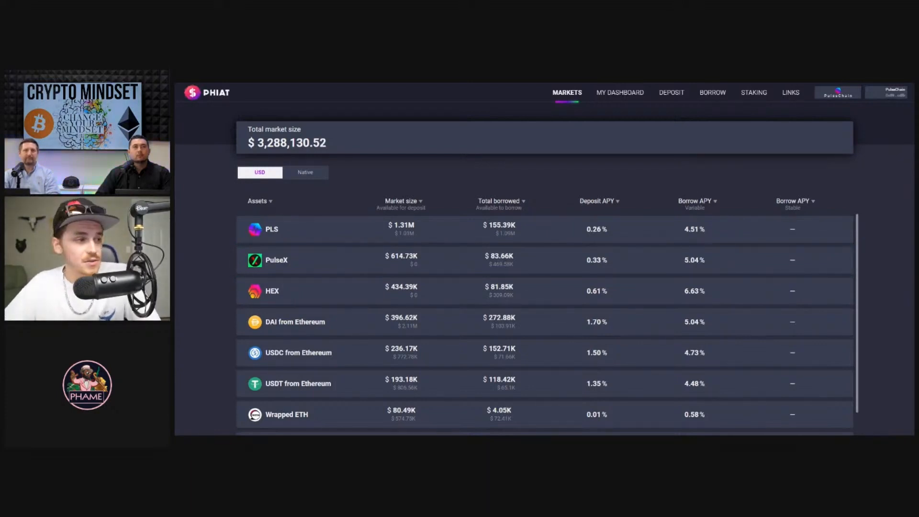
{"action": "mouse_move", "coordinate": [610, 266]}
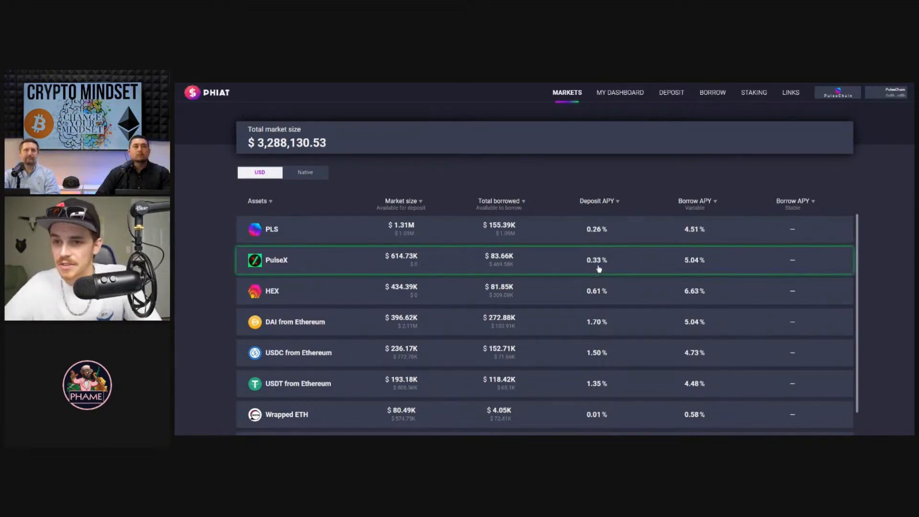
{"action": "mouse_move", "coordinate": [597, 268]}
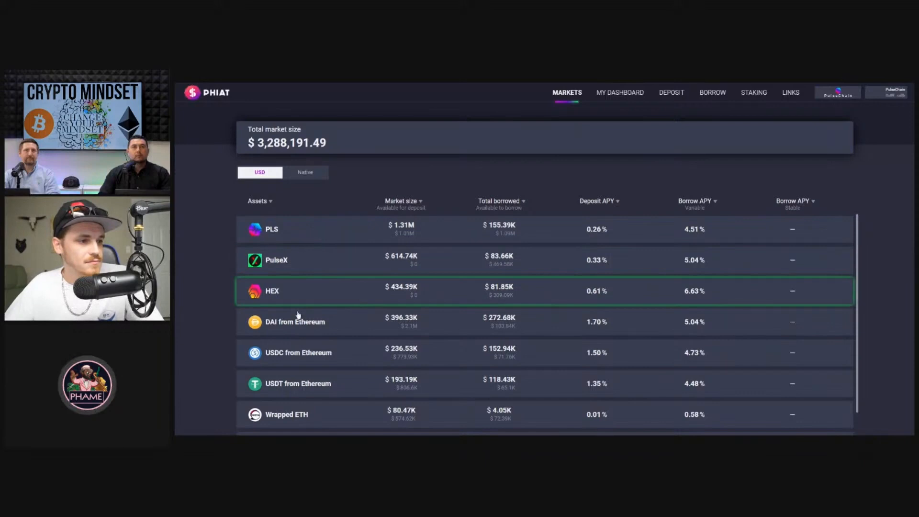
{"action": "scroll", "scroll_direction": "down", "scroll_amount": 3}
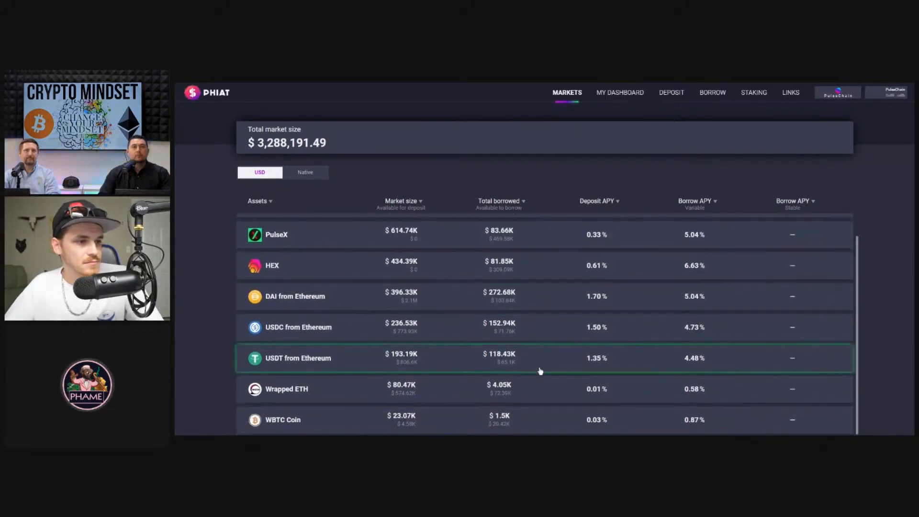
{"action": "mouse_move", "coordinate": [897, 299]}
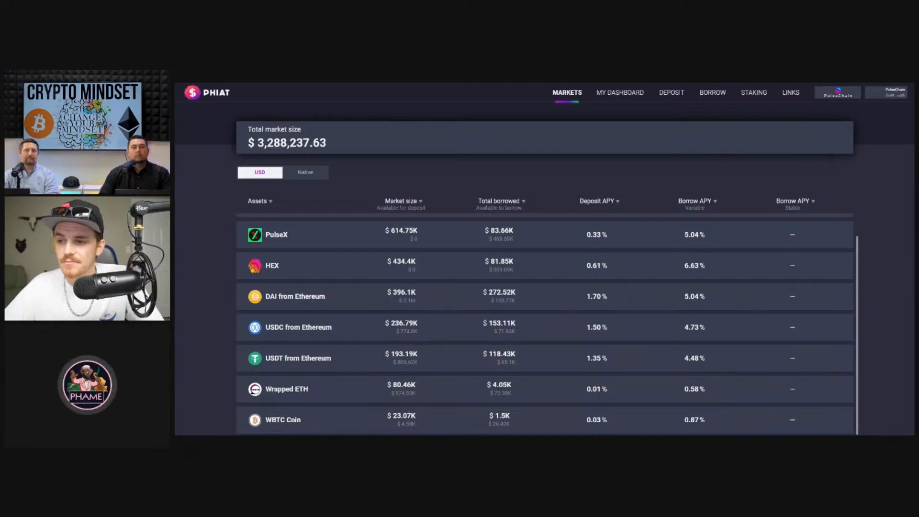
{"action": "mouse_move", "coordinate": [826, 307]}
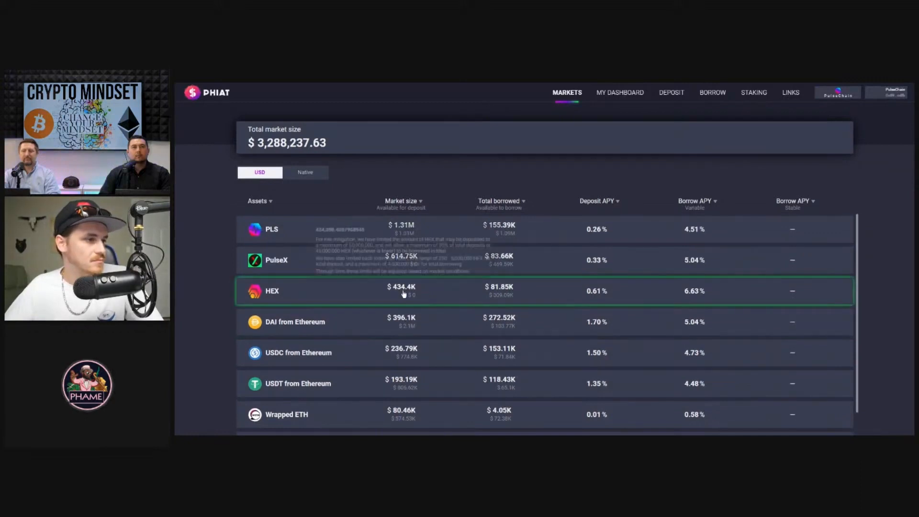
{"action": "mouse_move", "coordinate": [220, 305]}
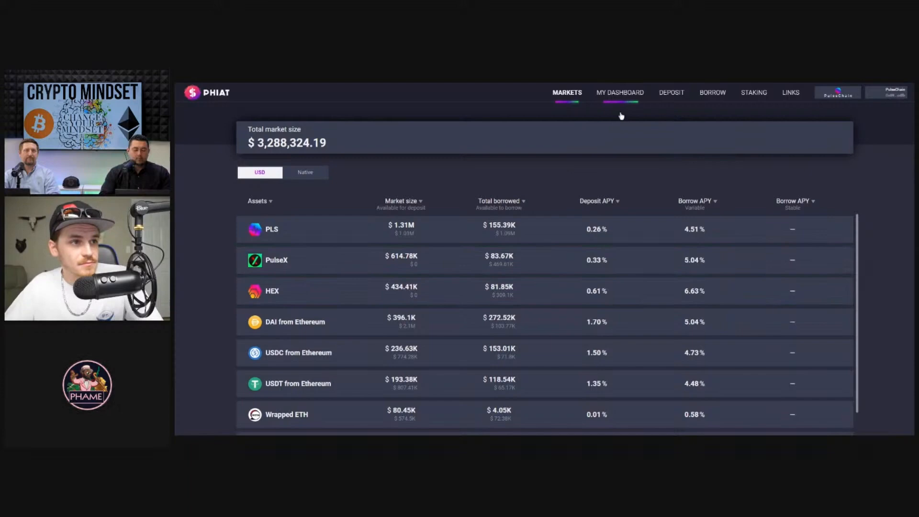
{"action": "left_click", "coordinate": [620, 92]}
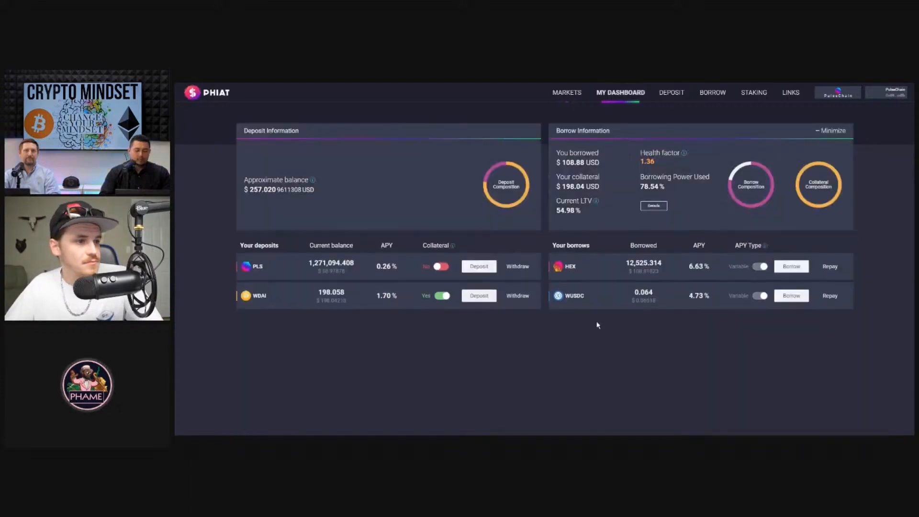